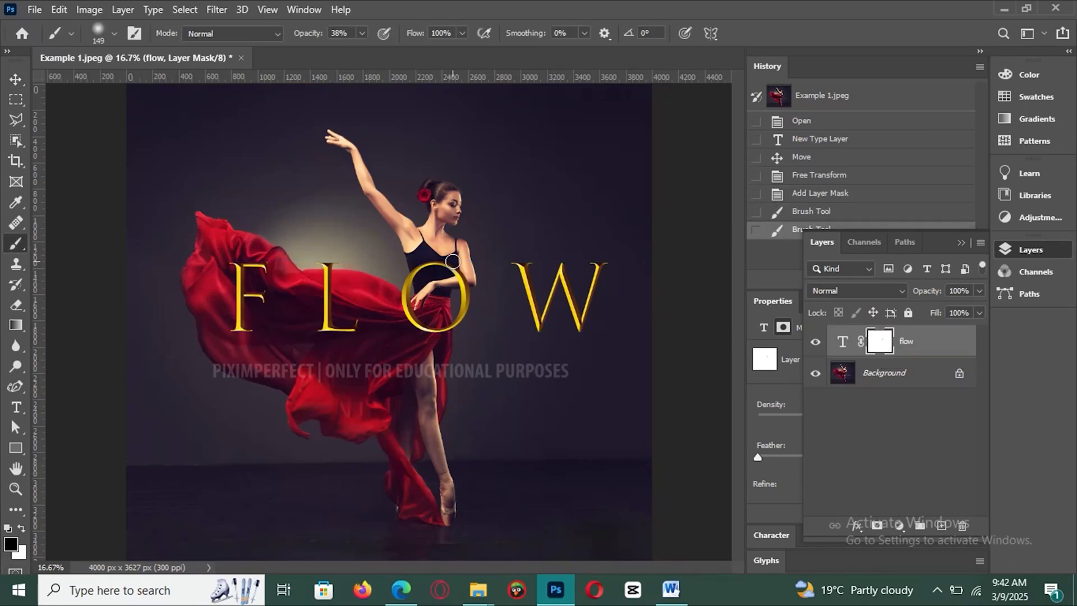
Step: Paint black on the flow mask over the dancer's torso where it overlaps the O
drag(453, 263, 418, 281)
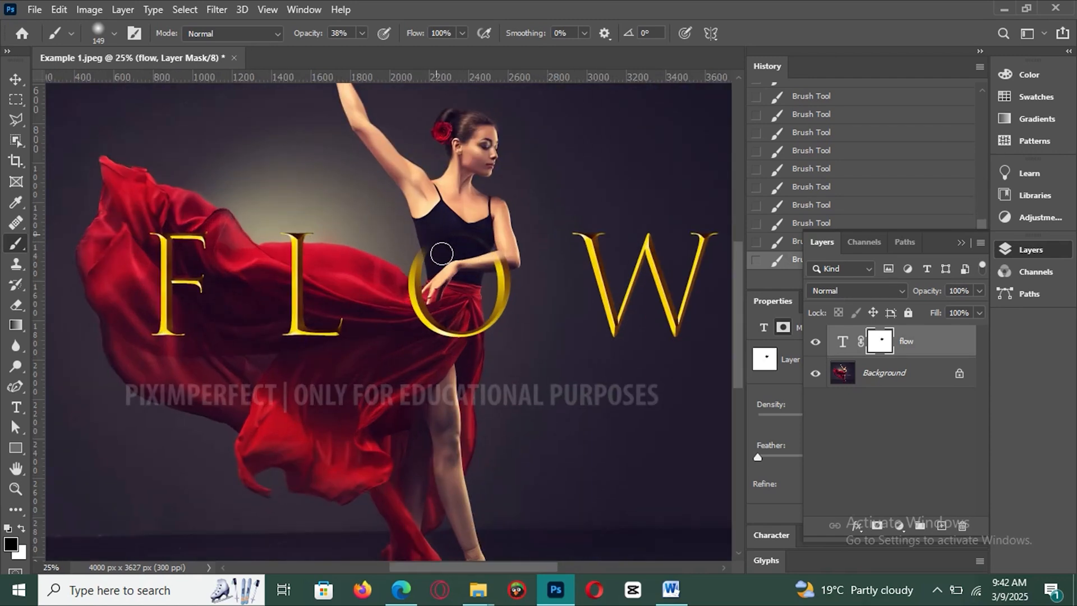
drag(441, 253, 498, 258)
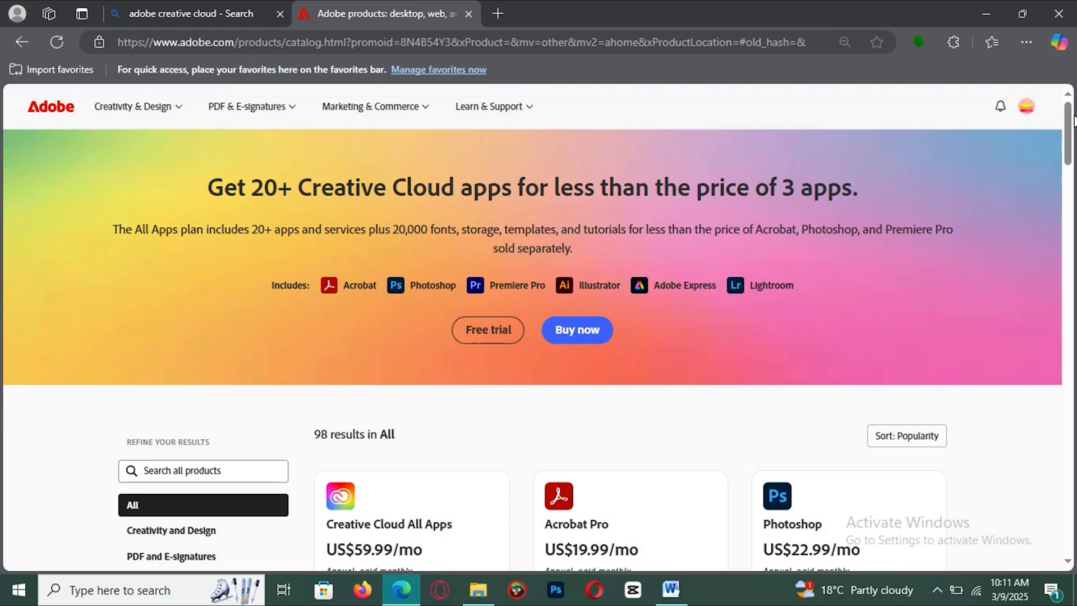
Step: Launch Photoshop from Creative Cloud and confirm the Open Photoshop dialog
scroll(down, 3)
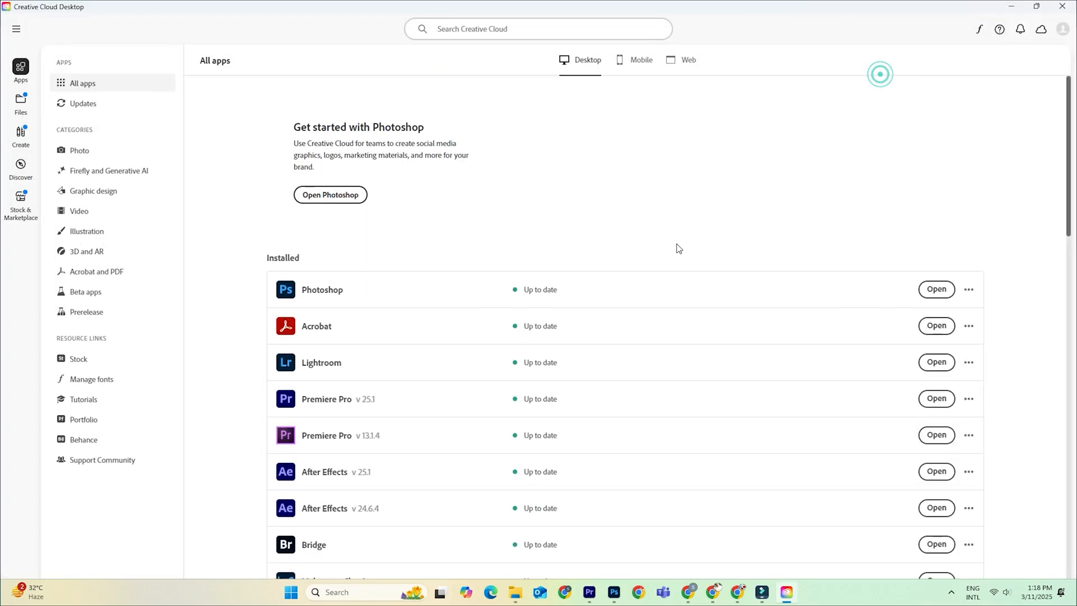
click(323, 289)
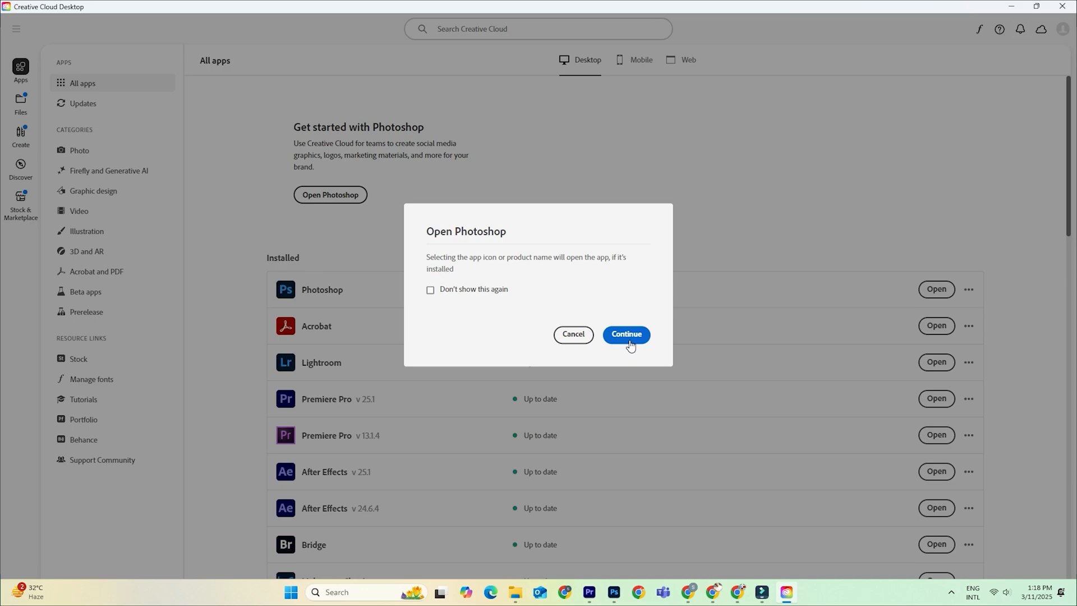
click(625, 335)
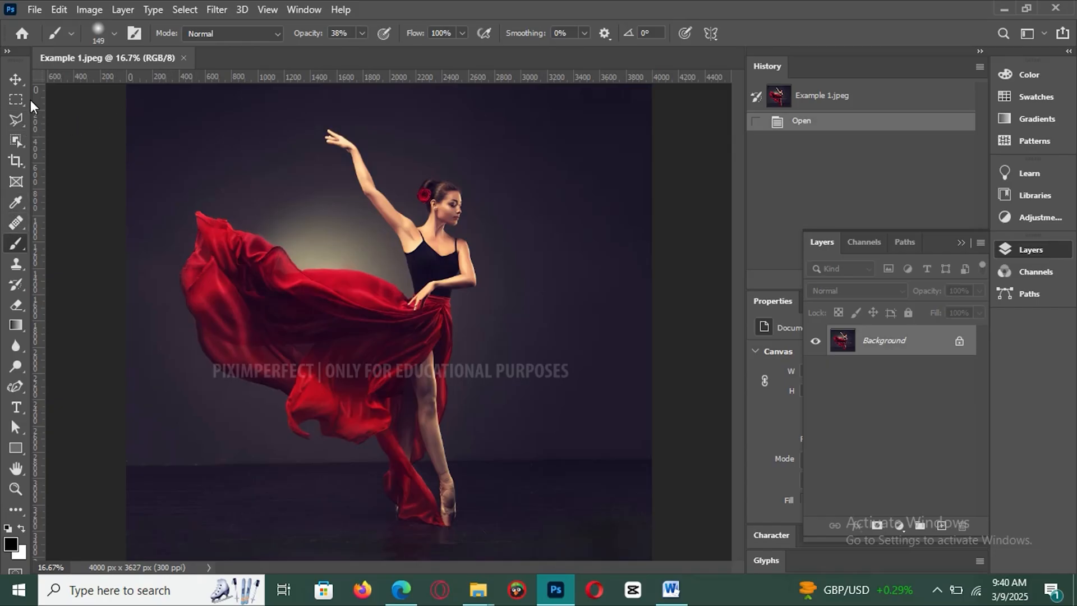
Step: Switch to the Horizontal Type Tool for plain horizontal text entry
click(14, 80)
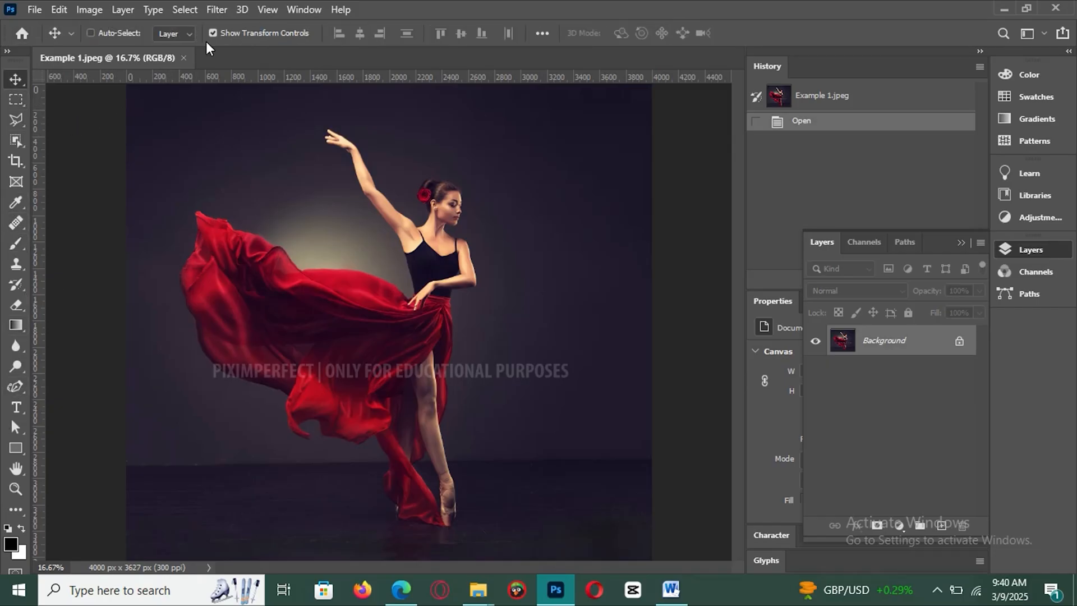
click(16, 406)
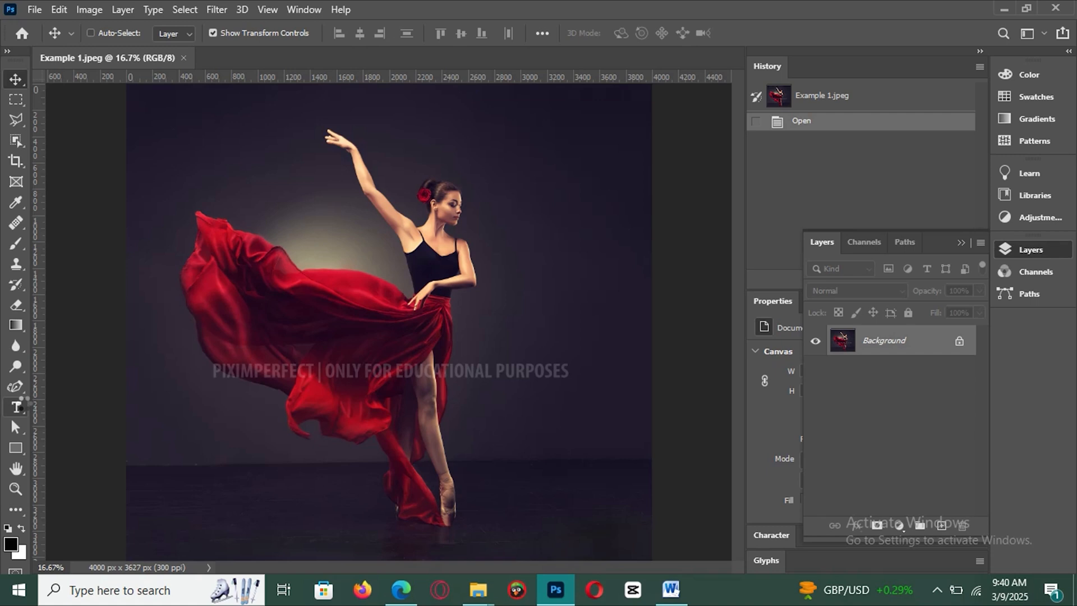
click(15, 406)
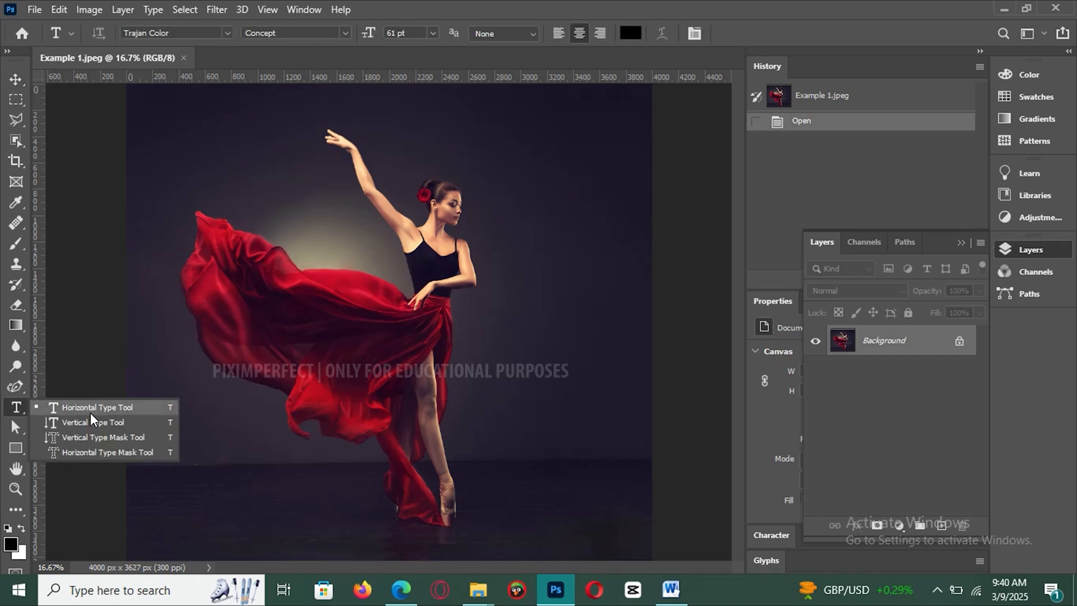
click(97, 406)
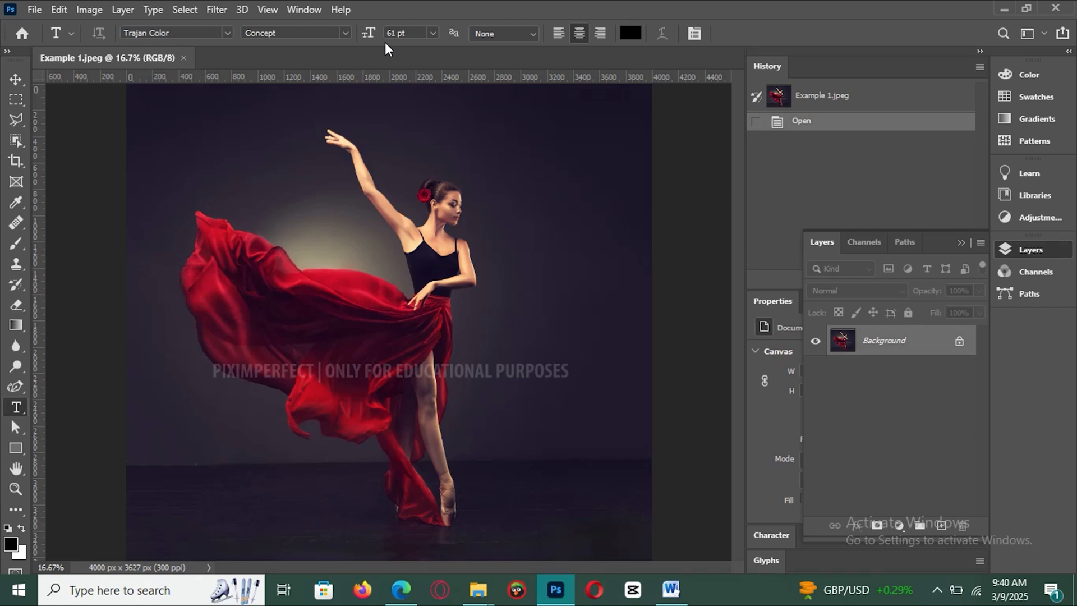
mouse_move(270, 240)
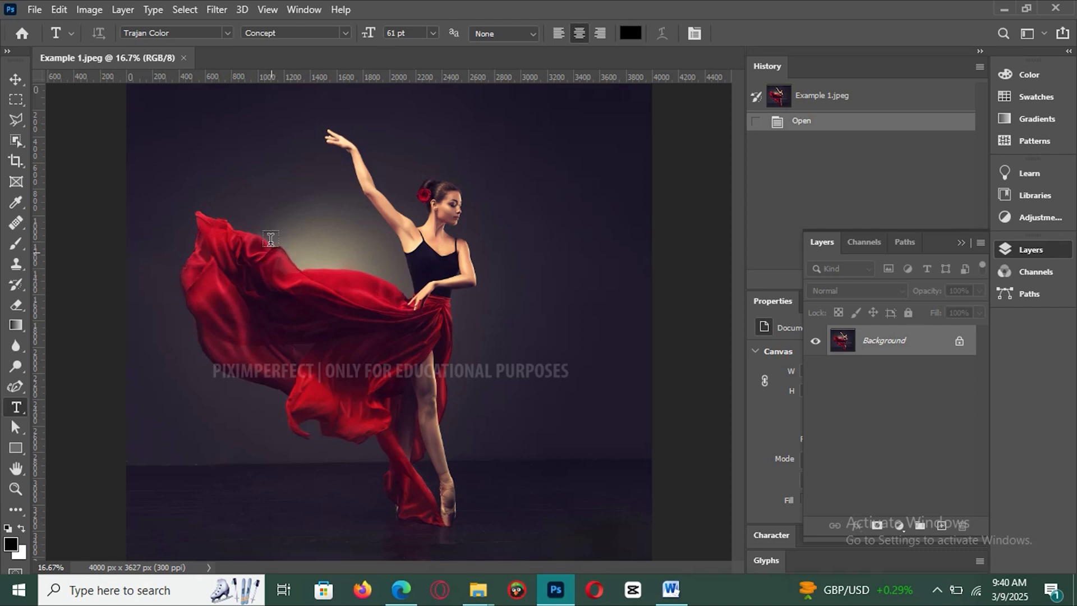
mouse_move(408, 102)
text(flow)
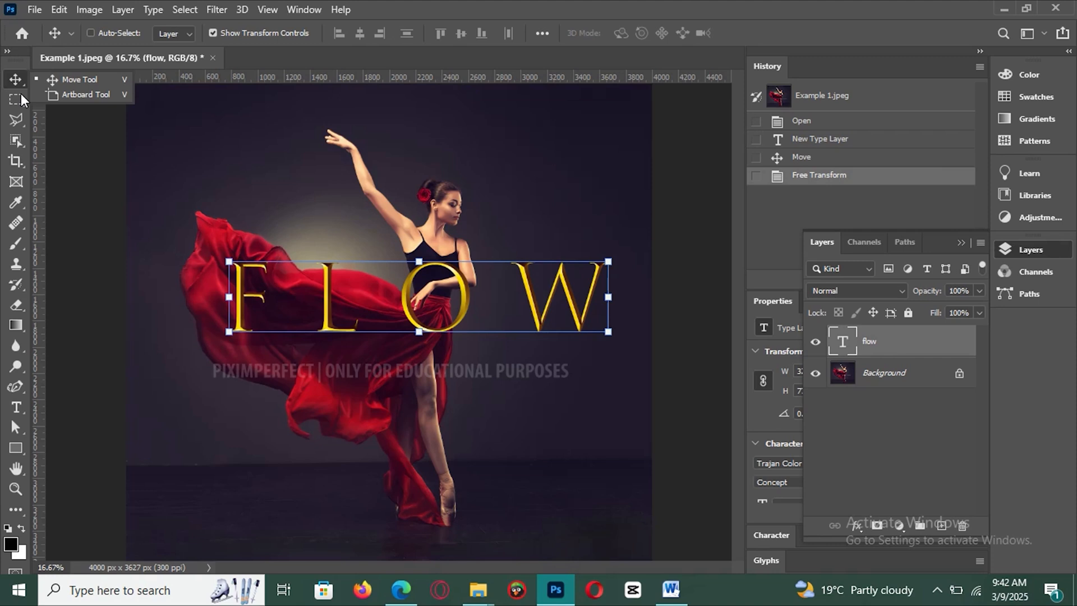
mouse_move(892, 352)
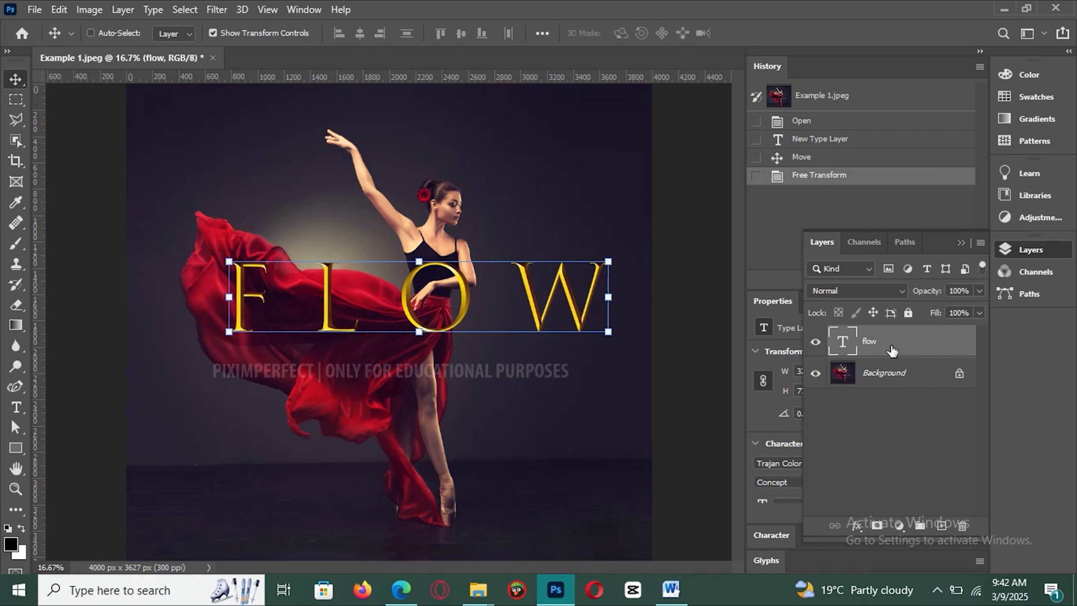
mouse_move(913, 461)
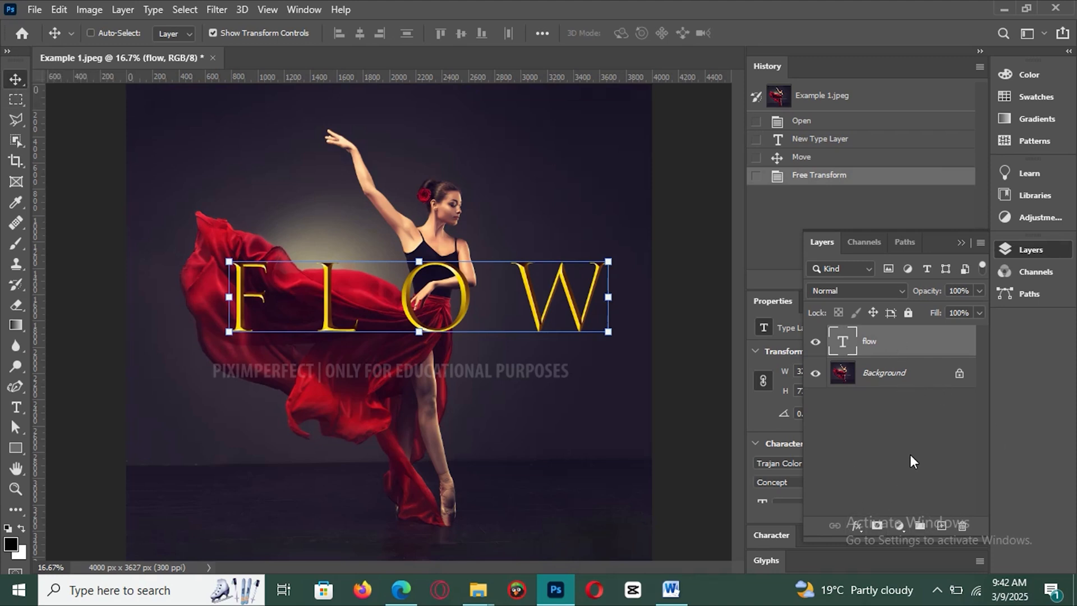
mouse_move(952, 452)
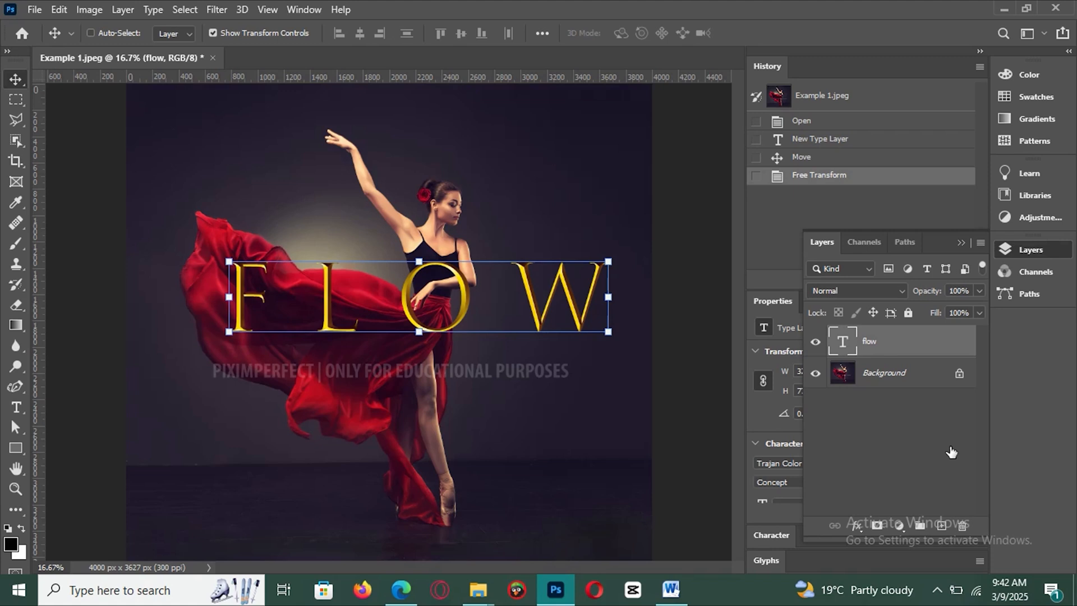
Step: Select the flow text layer and add a layer mask to it
click(878, 525)
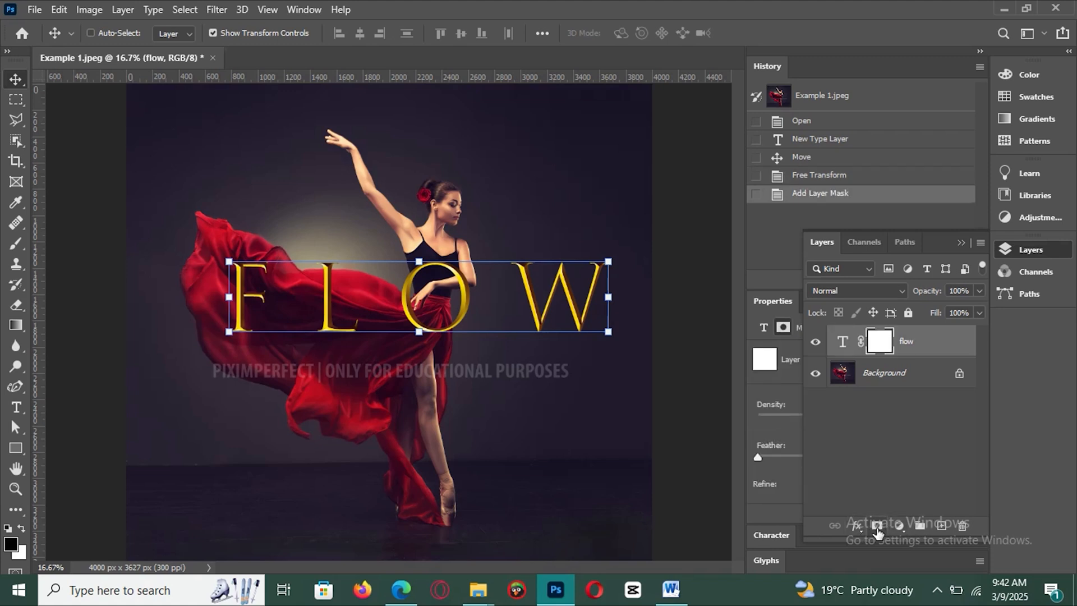
click(879, 341)
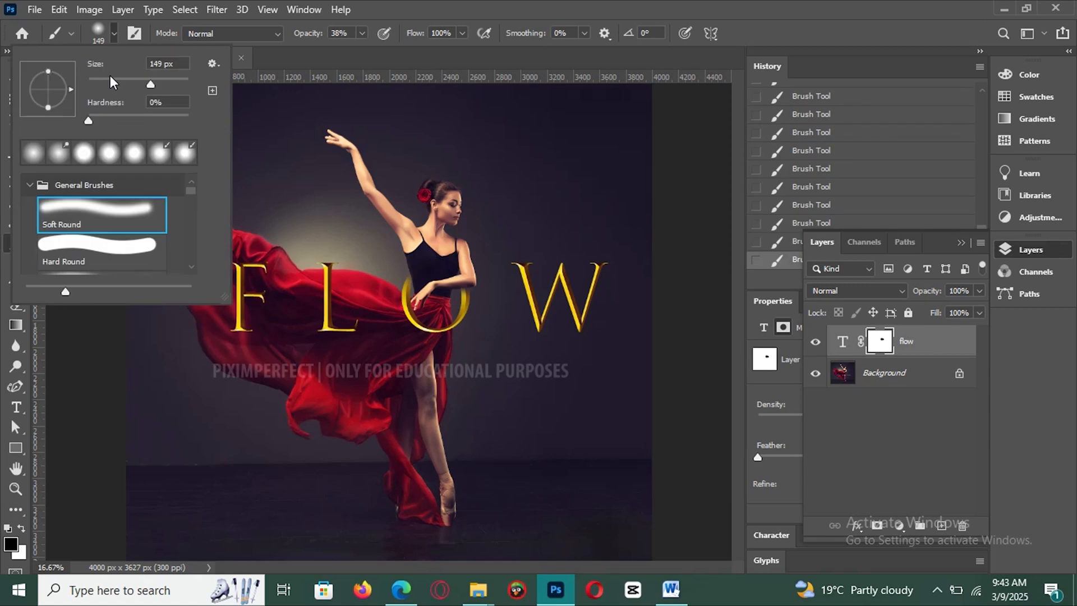
Step: Adjust the Soft Round brush size for painting the flow mask
drag(150, 84, 178, 84)
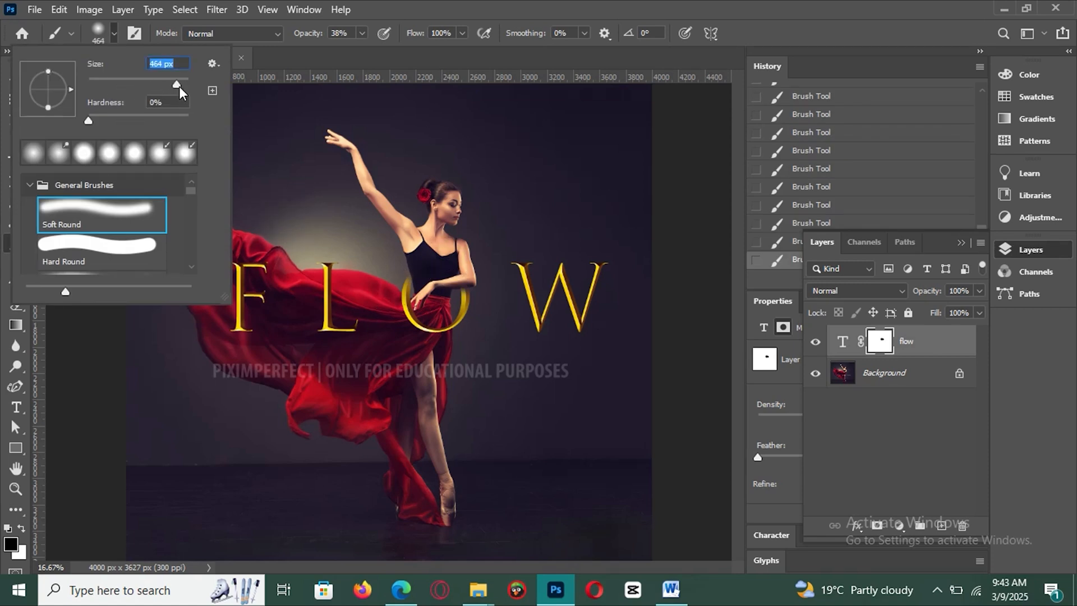
drag(177, 84, 128, 85)
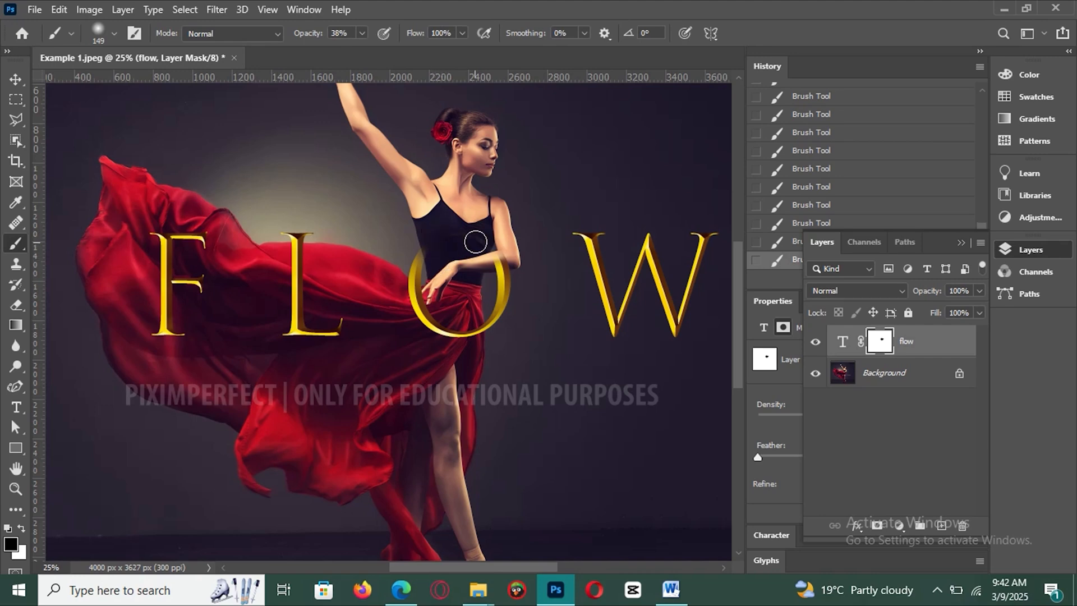
click(184, 11)
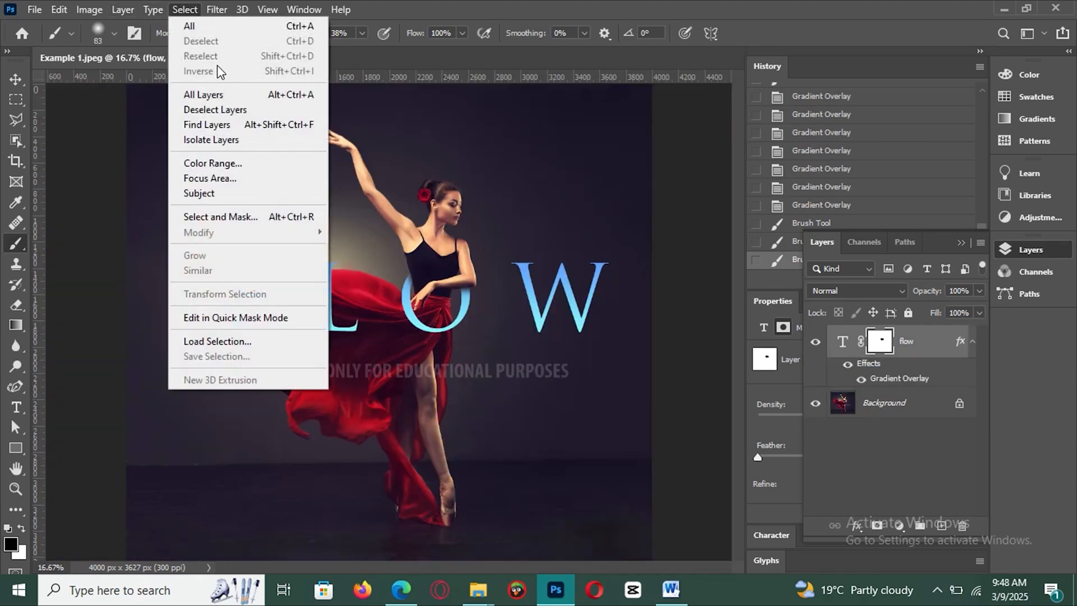
mouse_move(248, 267)
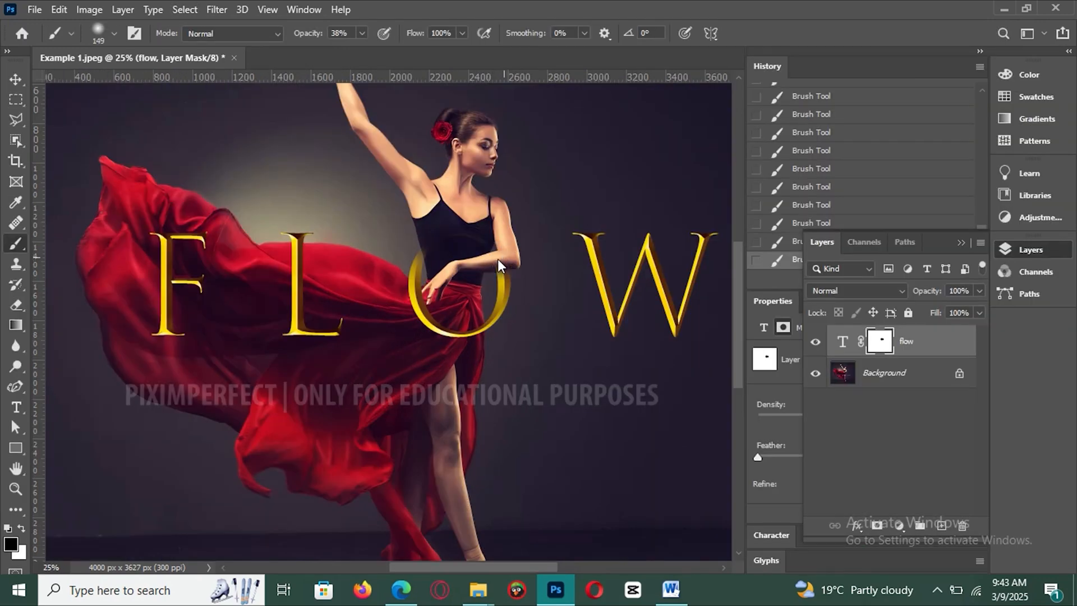
mouse_move(491, 262)
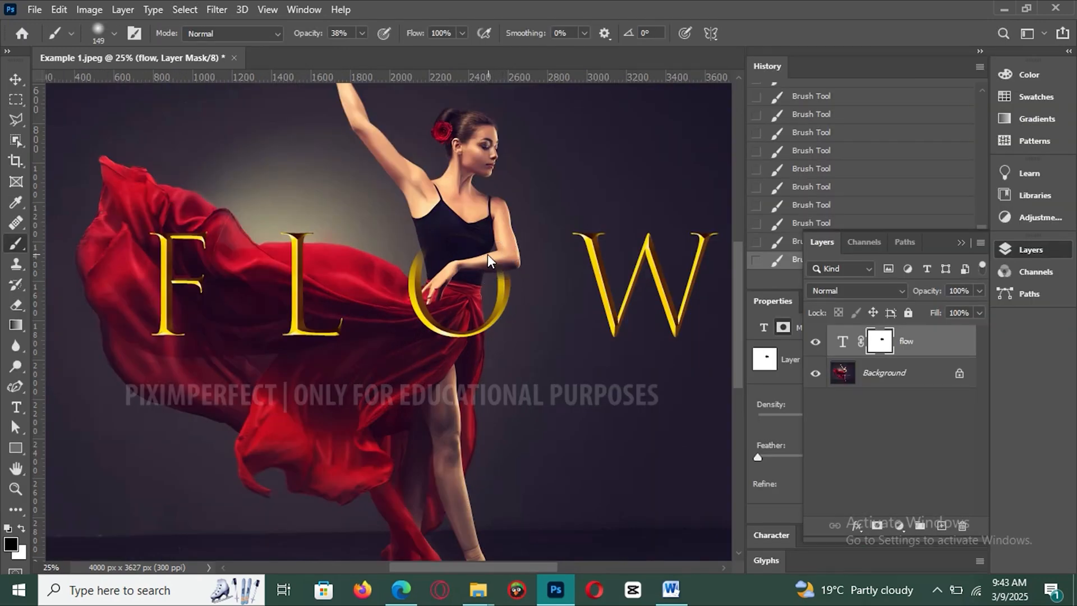
mouse_move(445, 230)
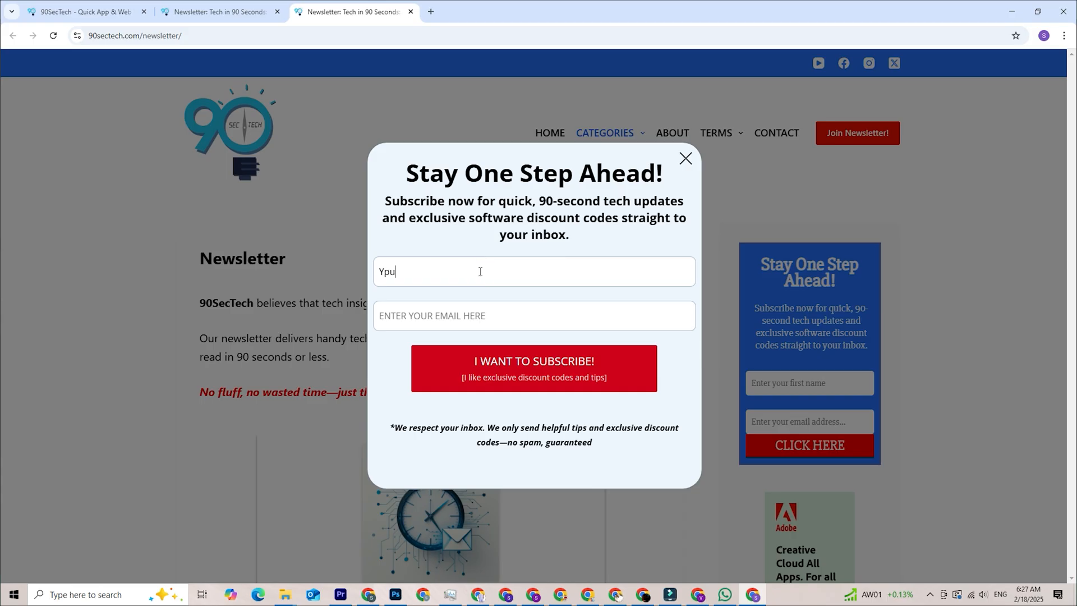
Step: Enter 'Your Name Here' and 'Your Email' in the newsletter popup fields
text(Your)
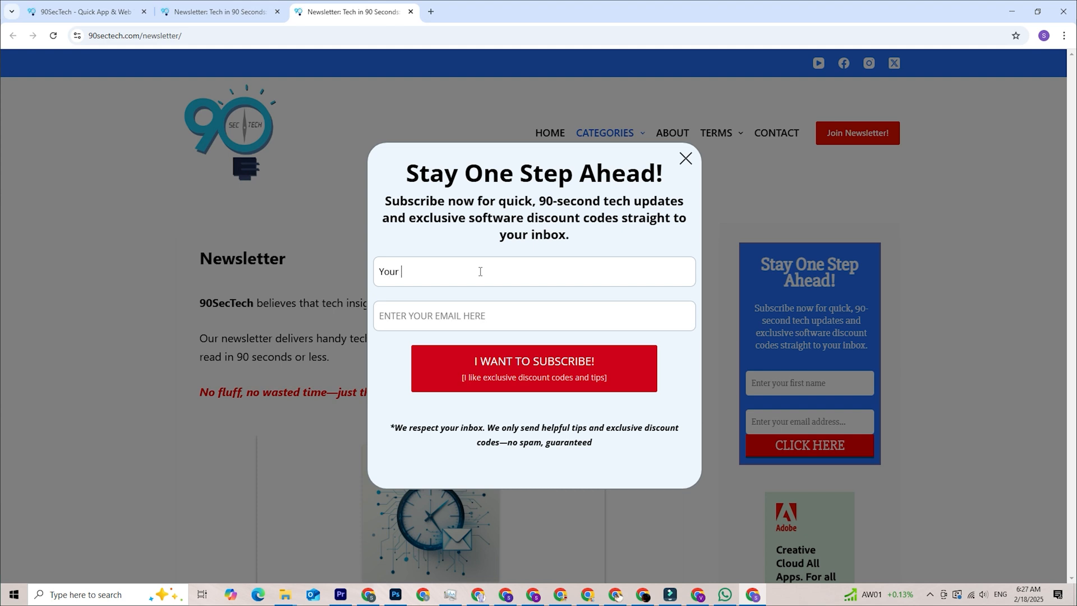
text(Name Here)
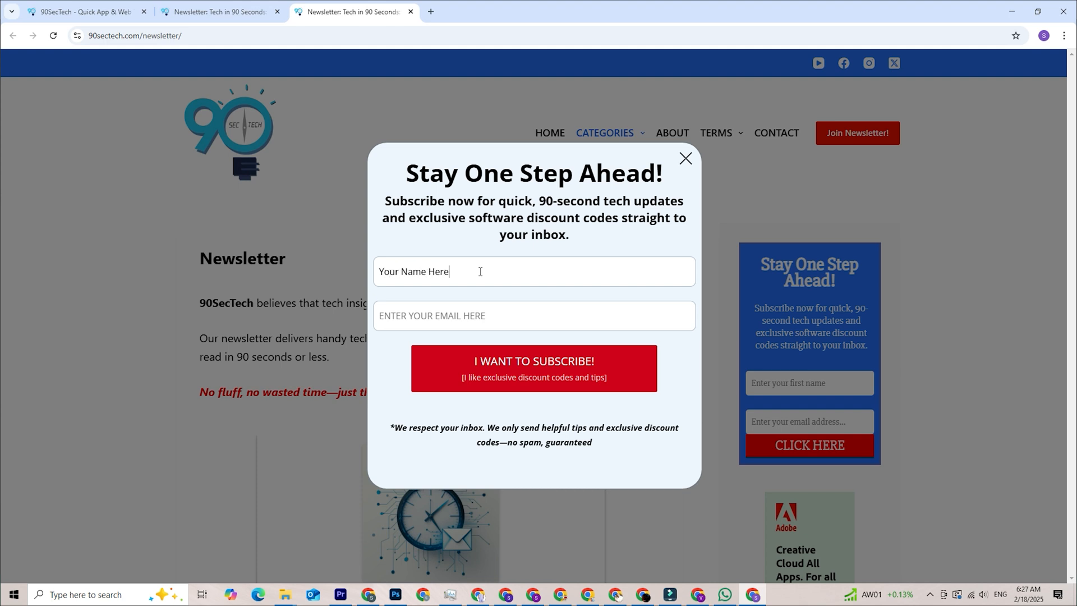
text(You)
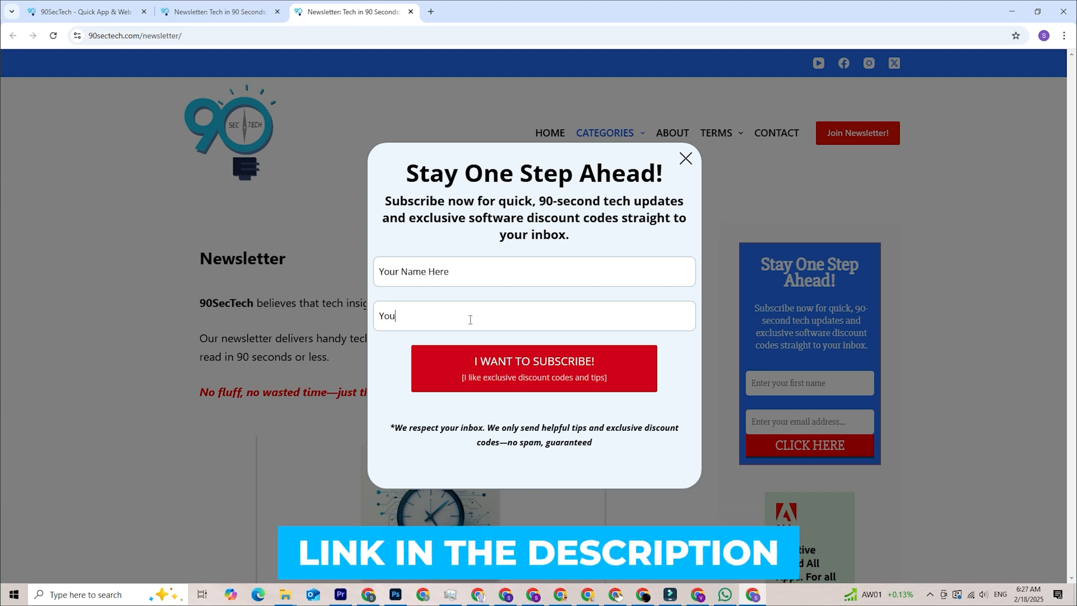
text(Your Email)
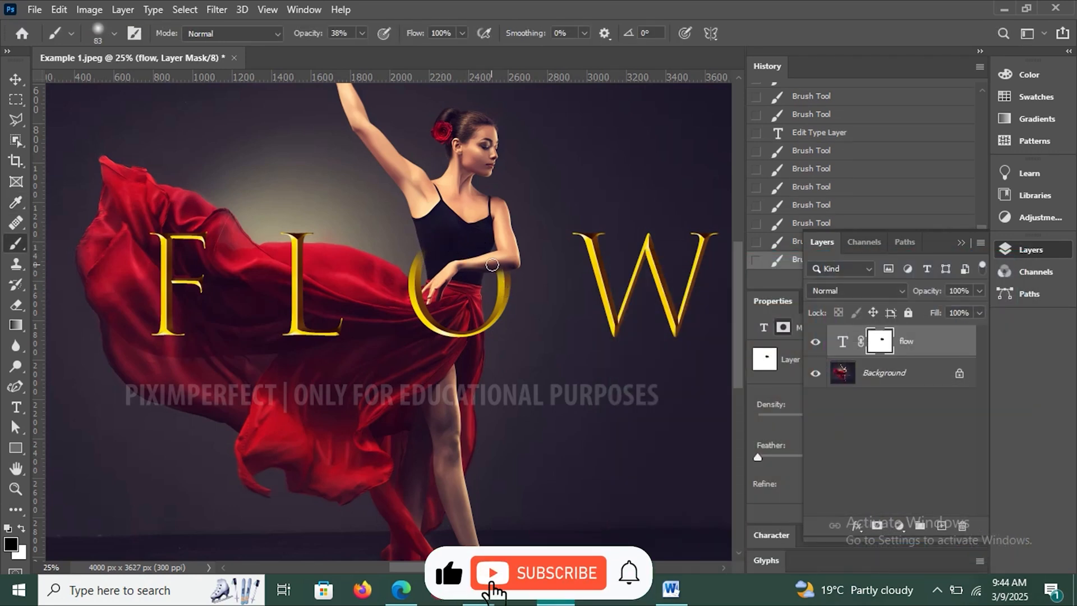
Step: Select the Move Tool so transform handles surround the FLOW text
click(15, 80)
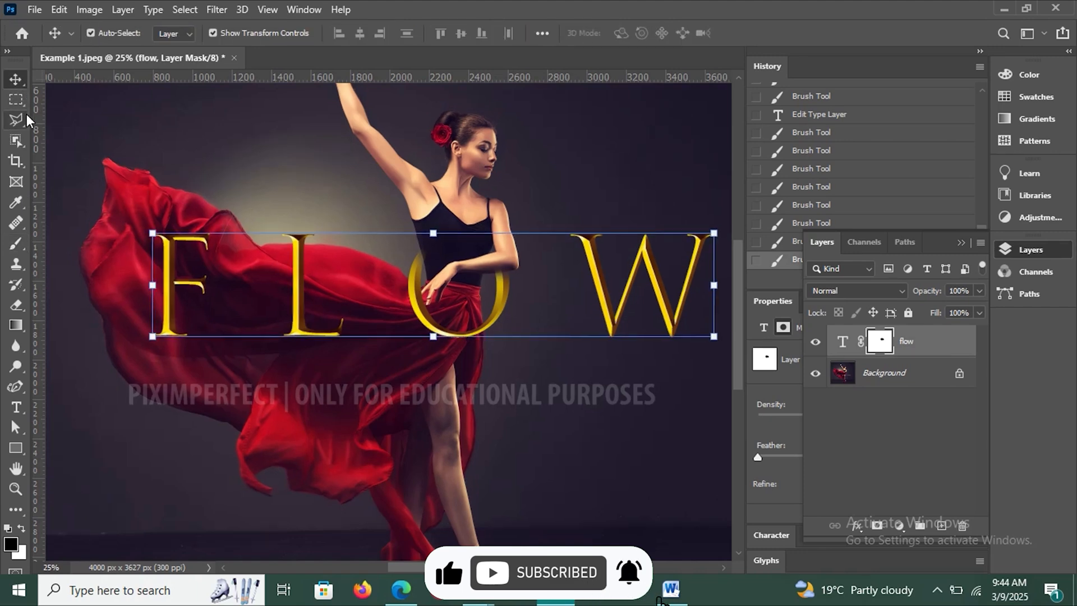